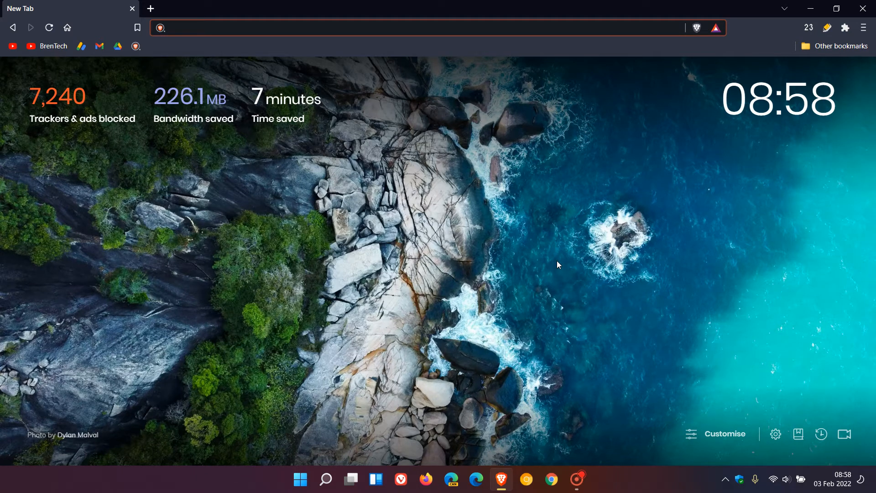
mouse_move(561, 226)
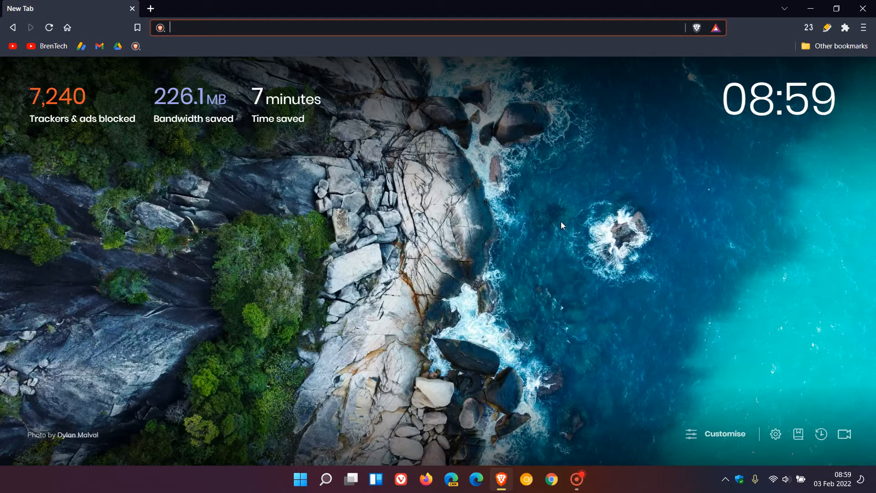
mouse_move(608, 205)
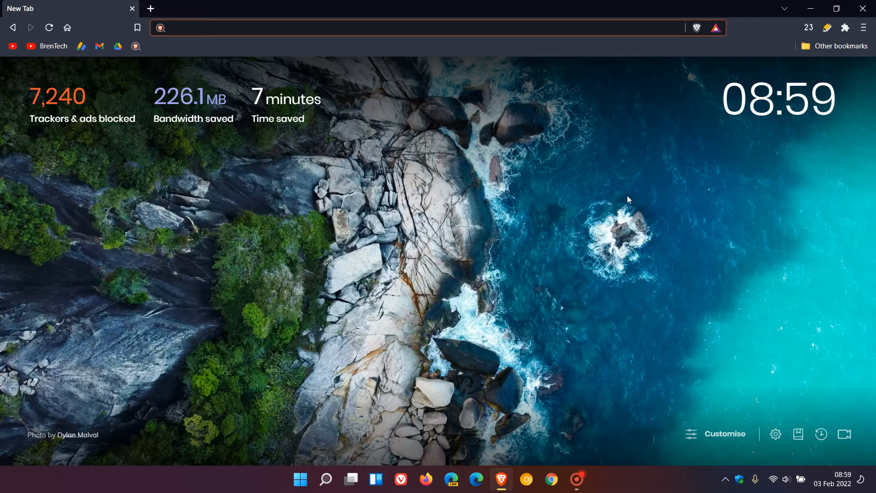
- Show the About Brave page confirming version 1.35.100 is up to date
left_click(864, 28)
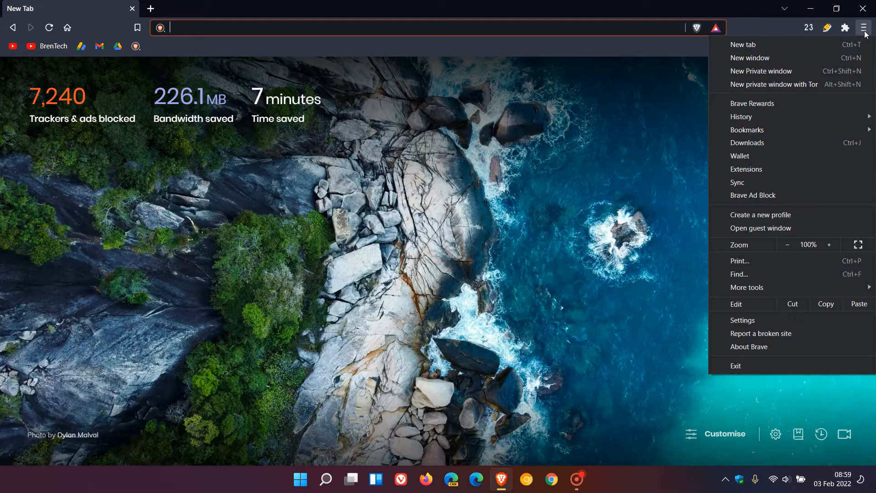
mouse_move(775, 347)
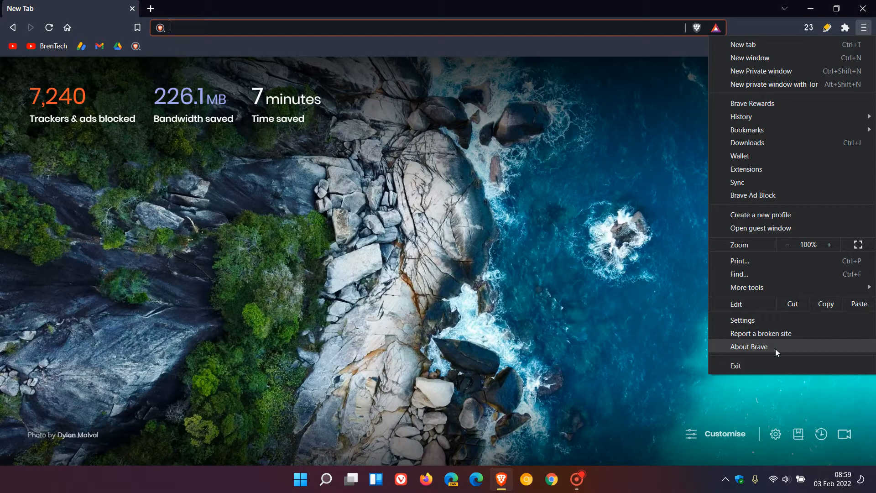
left_click(748, 347)
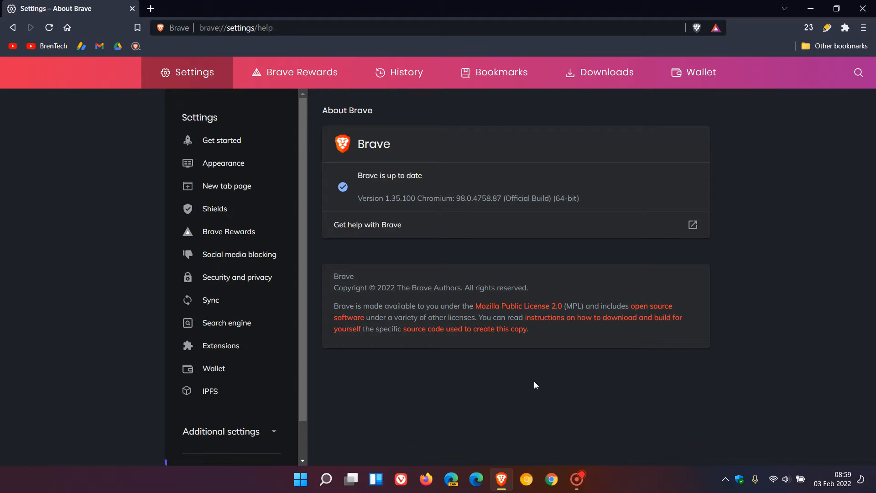
mouse_move(512, 218)
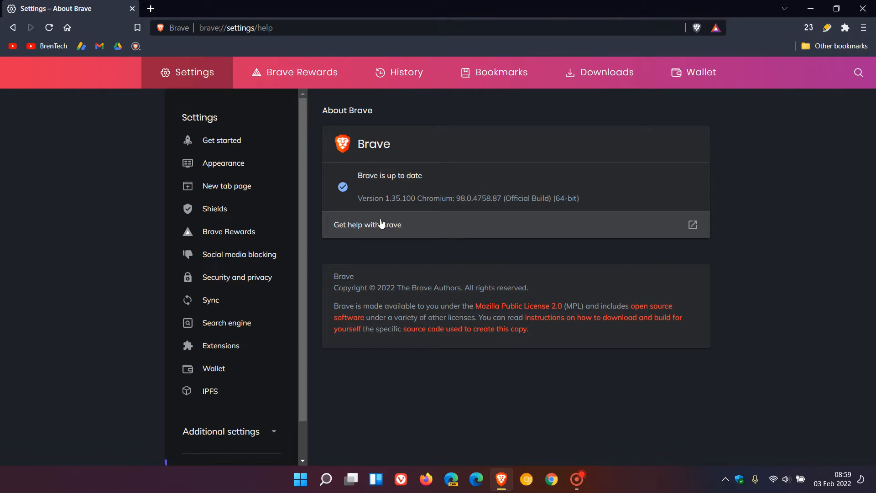
mouse_move(370, 212)
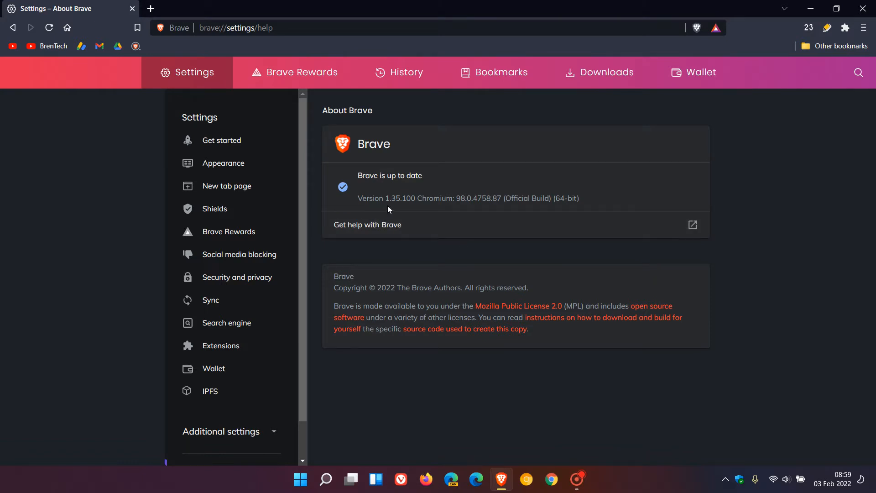
mouse_move(413, 210)
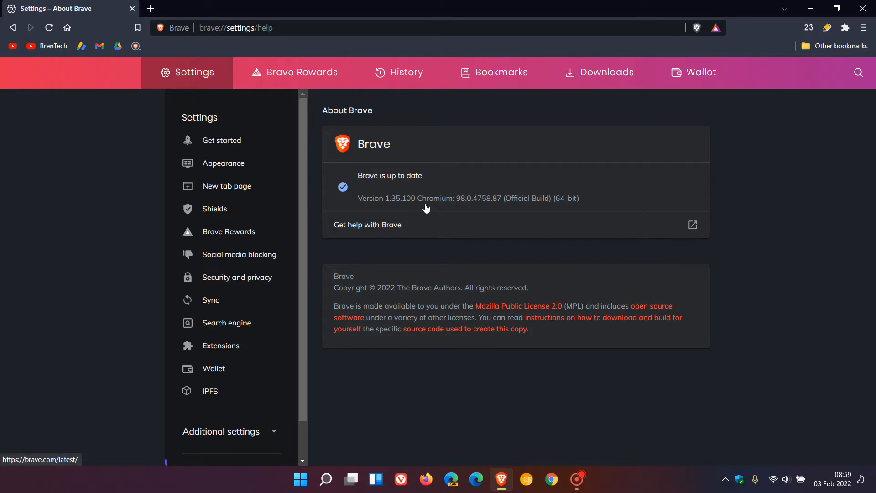
mouse_move(456, 210)
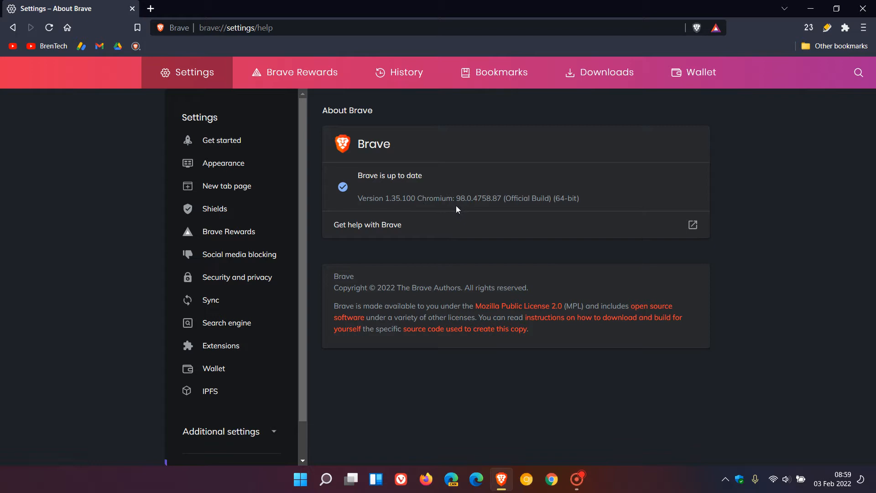
mouse_move(485, 208)
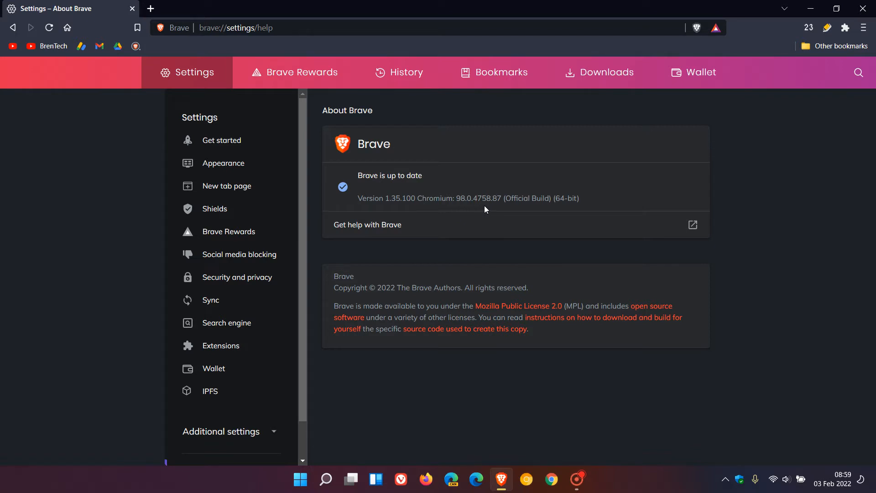
mouse_move(461, 200)
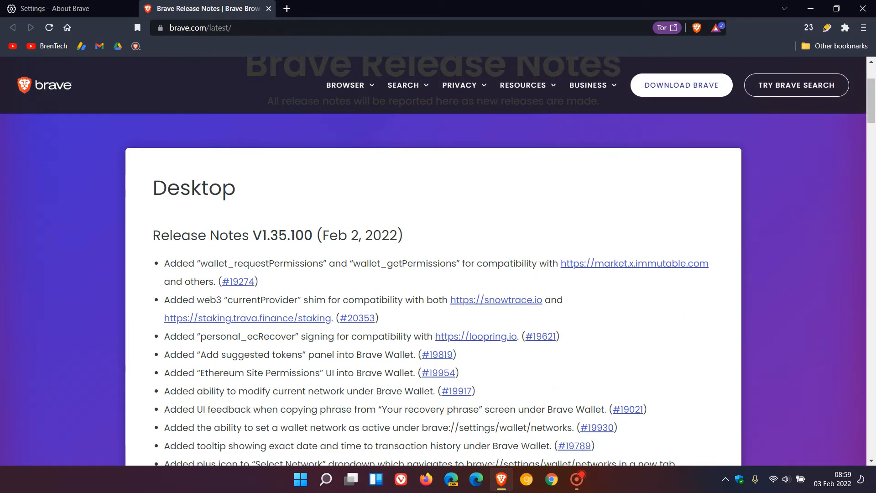
mouse_move(563, 213)
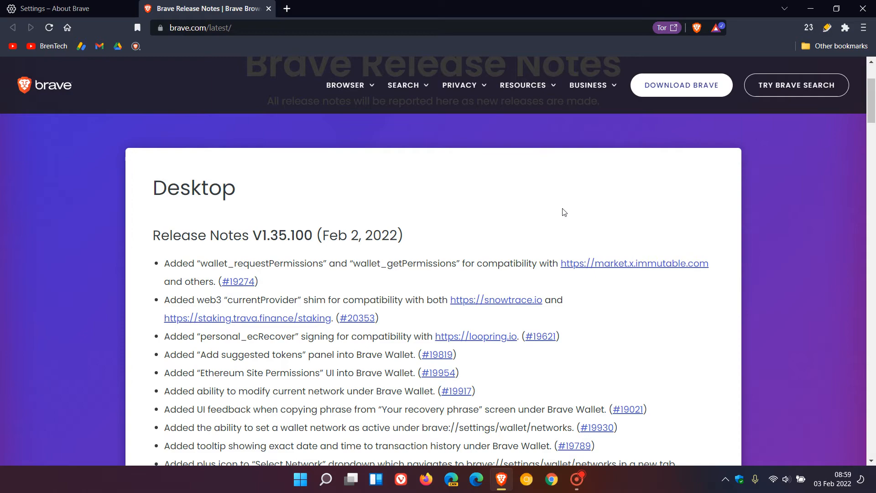
- Scroll down through the V1.35.100 desktop release notes
scroll("down", 3)
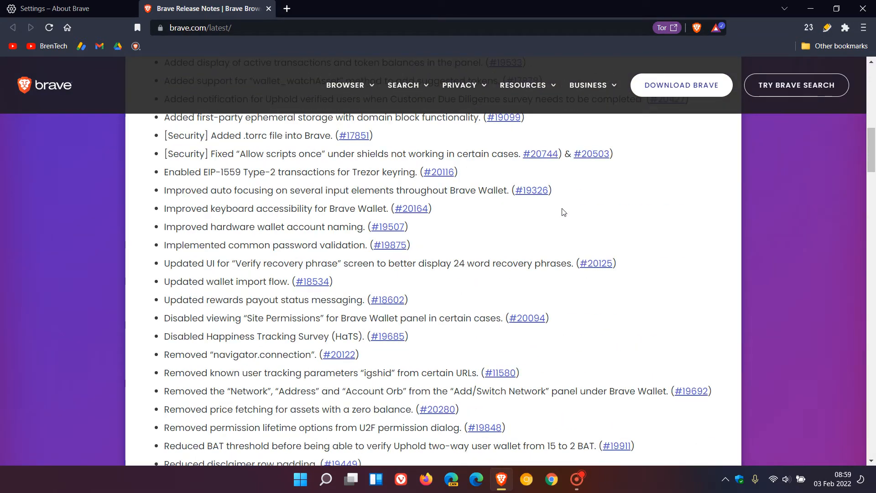
scroll("down", 3)
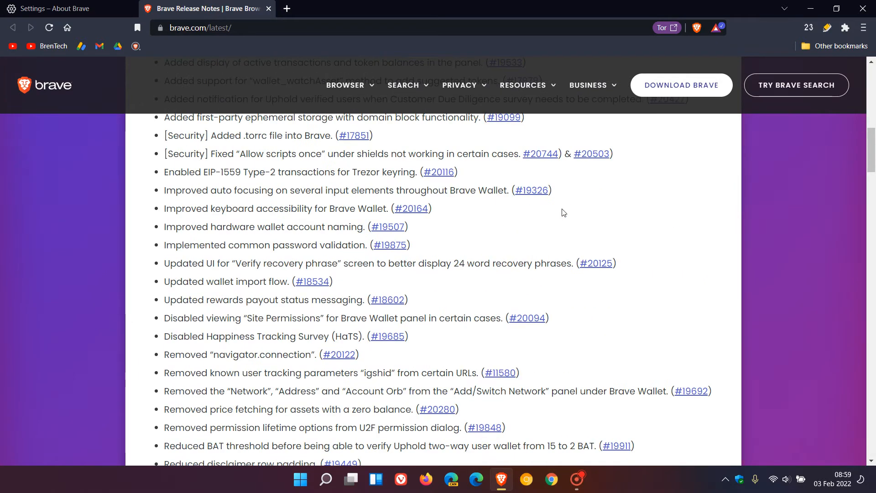
mouse_move(561, 217)
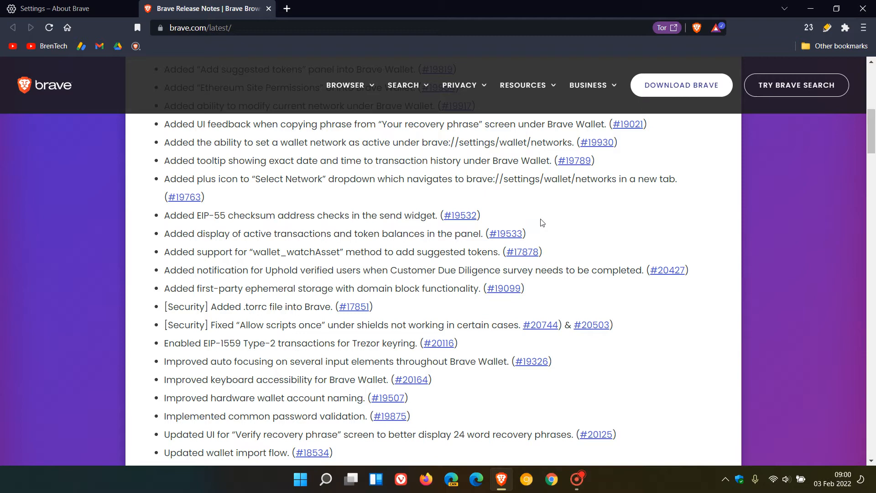
mouse_move(552, 215)
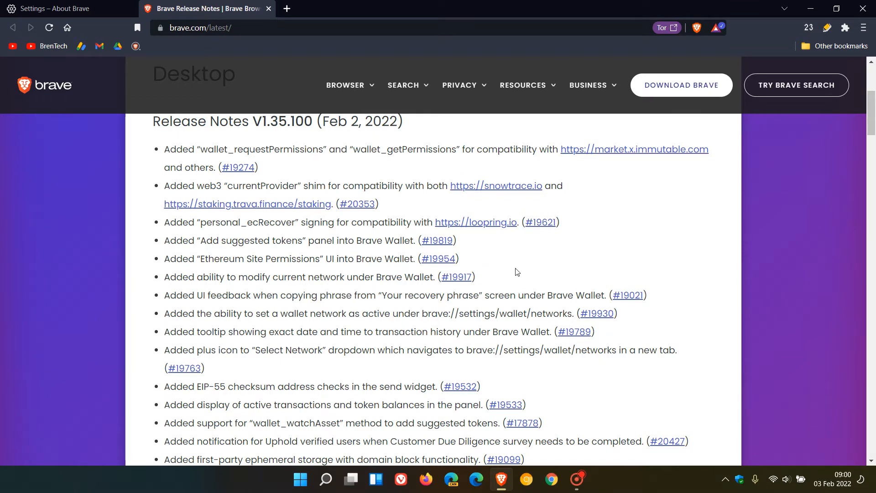
- Bring up Brave Wallet in a new tab and focus its password field
left_click(287, 8)
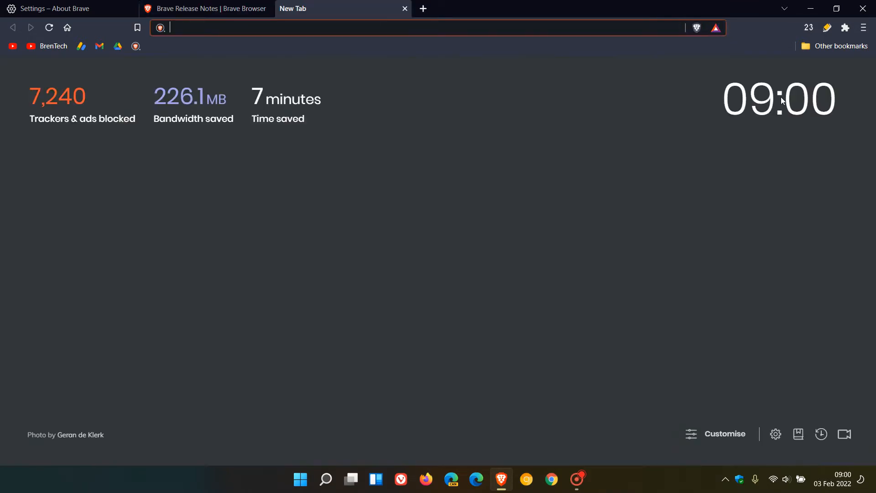
left_click(864, 27)
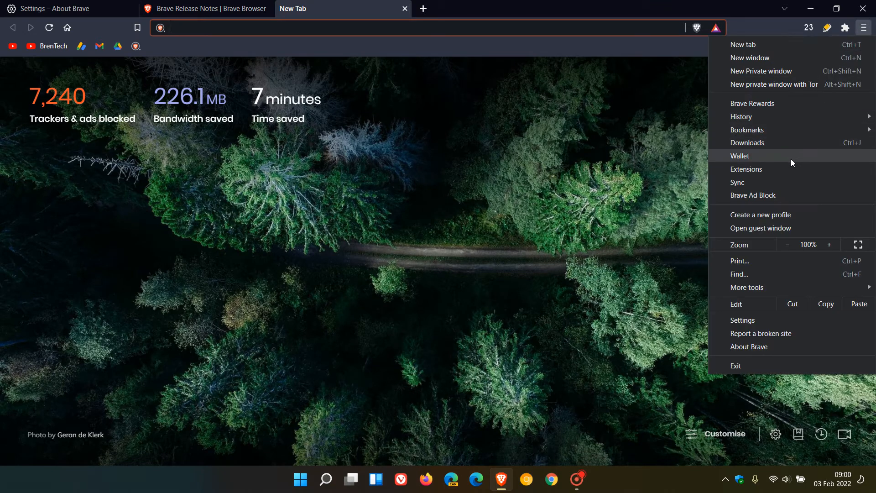
left_click(741, 156)
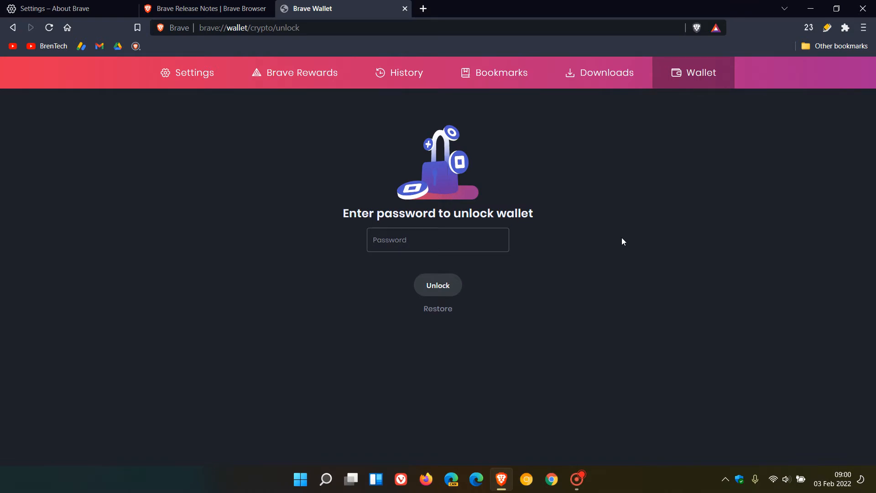
left_click(437, 241)
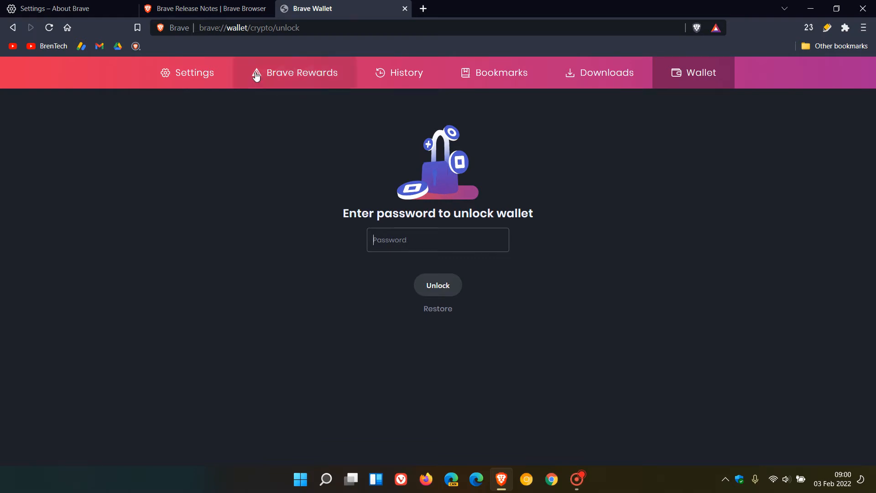
- Return to the release notes tab and read the desktop notes down to the Chromium 98 entry
left_click(207, 8)
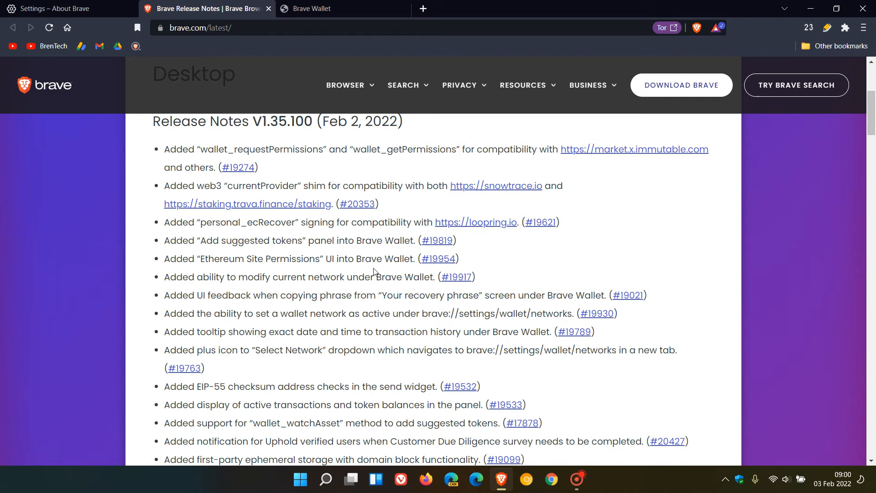
scroll("down", 3)
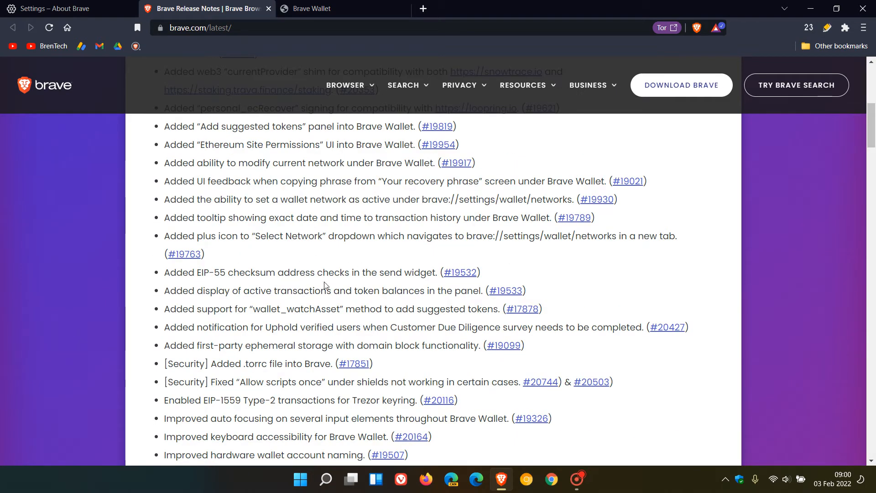
scroll("down", 3)
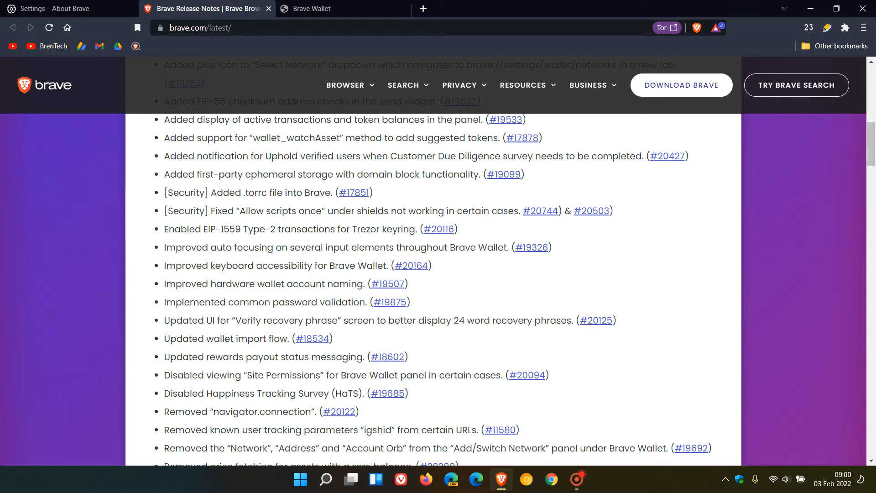
mouse_move(531, 281)
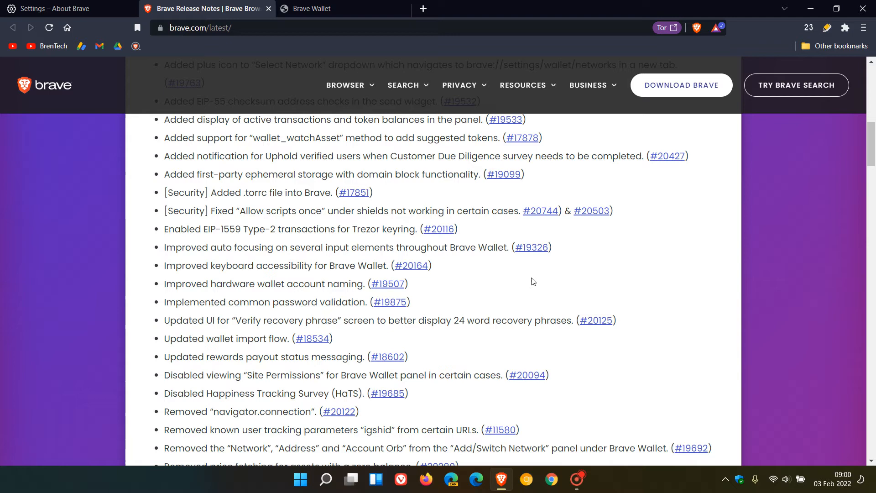
scroll("down", 3)
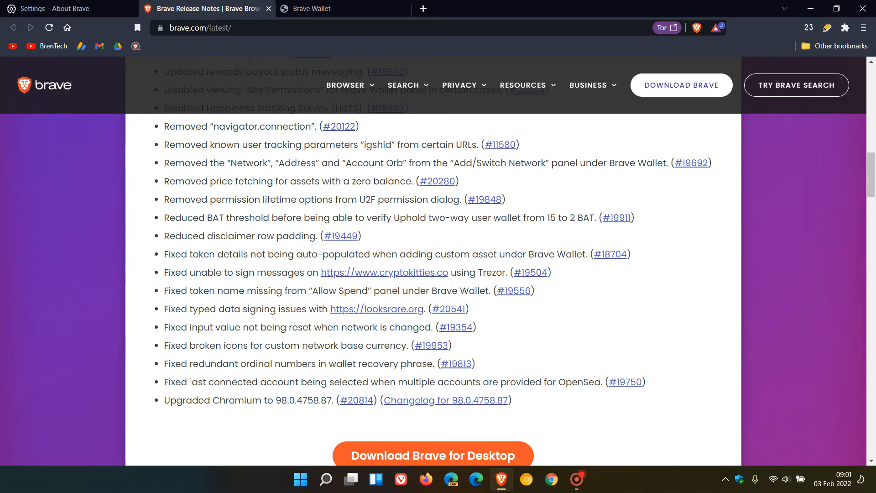
mouse_move(519, 308)
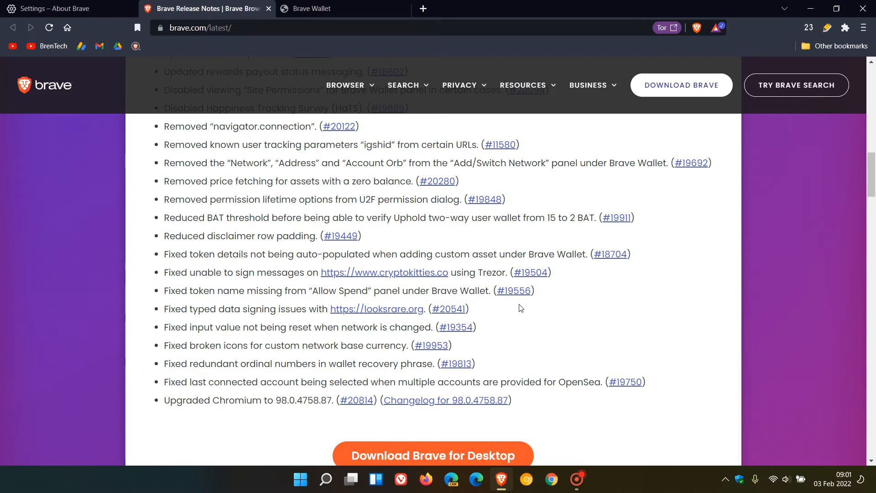
mouse_move(522, 318)
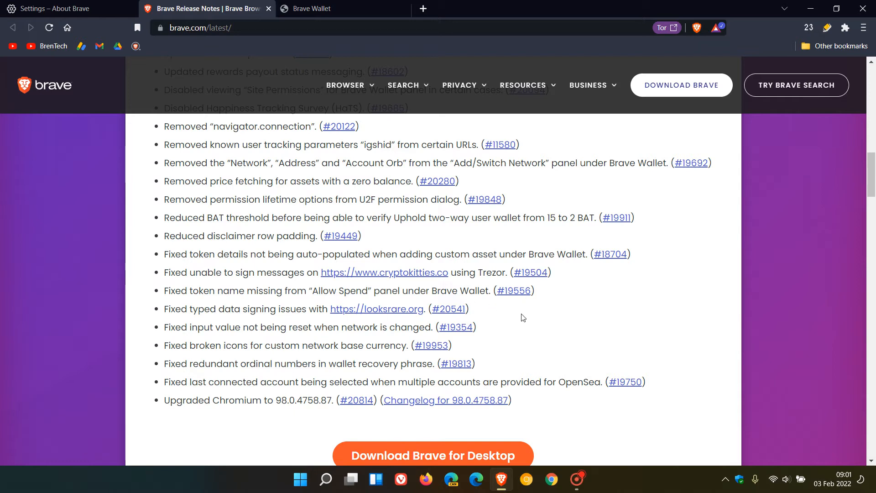
scroll("down", 3)
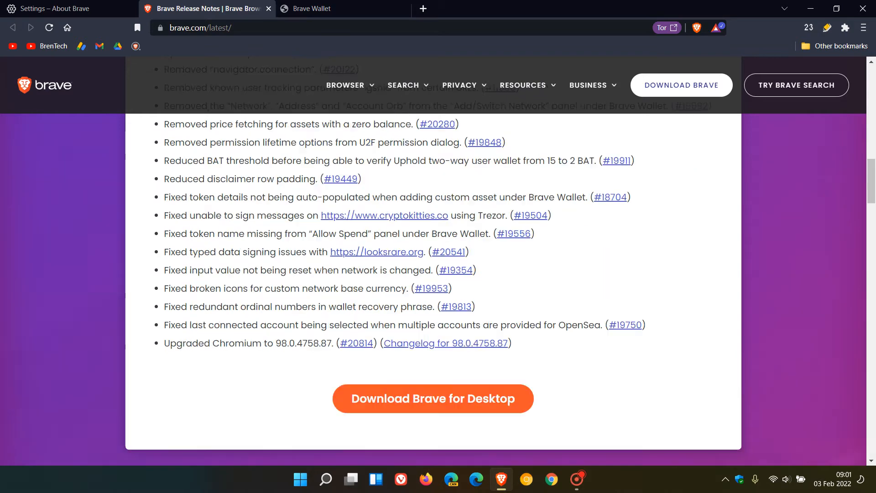
scroll("down", 3)
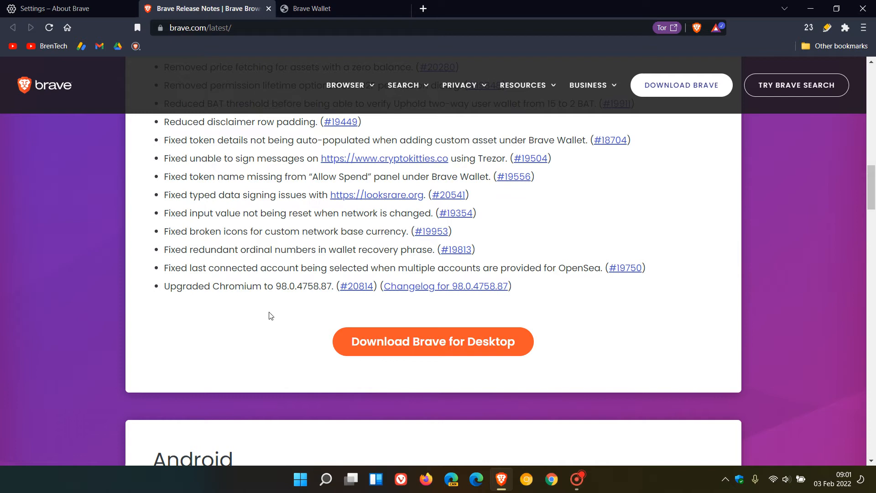
mouse_move(290, 304)
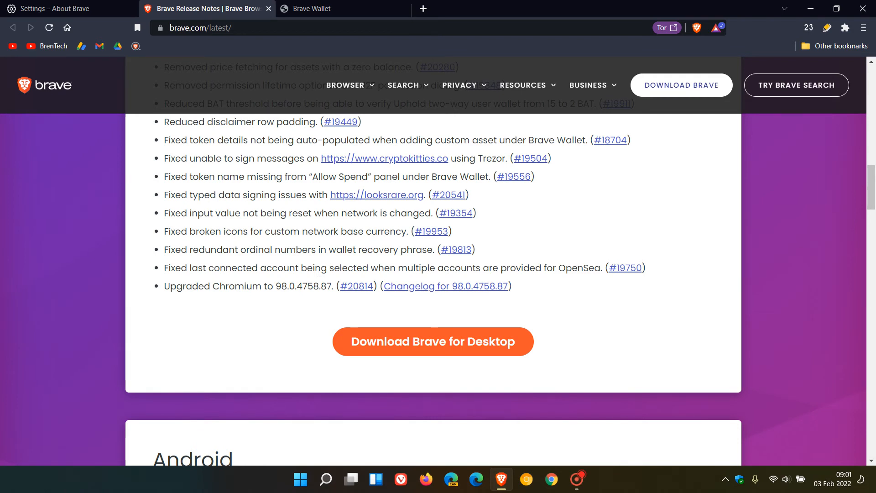
mouse_move(311, 312)
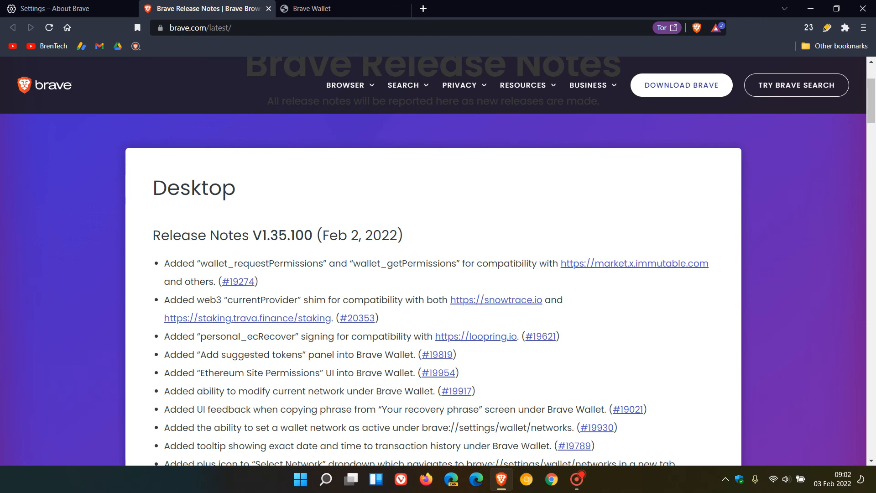
mouse_move(505, 276)
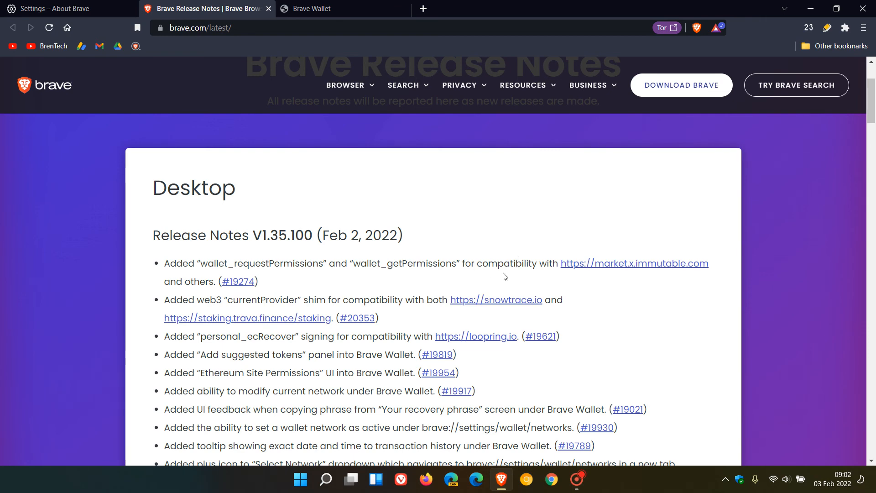
scroll("down", 3)
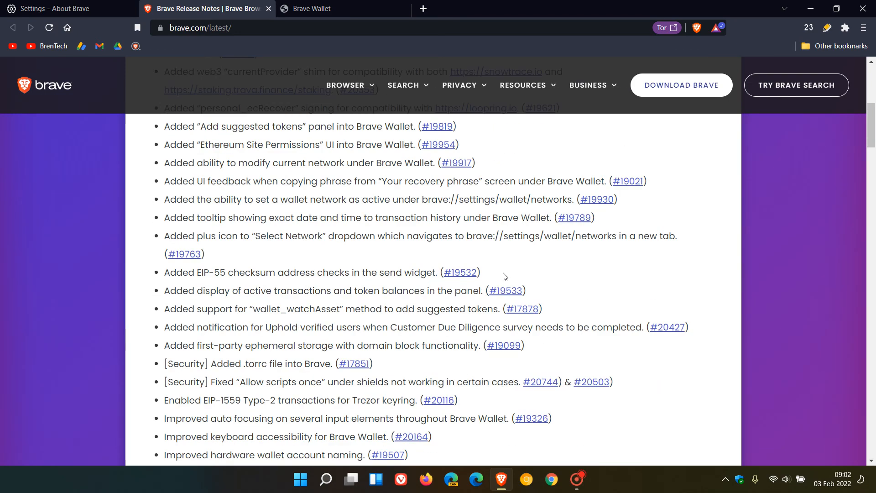
scroll("down", 3)
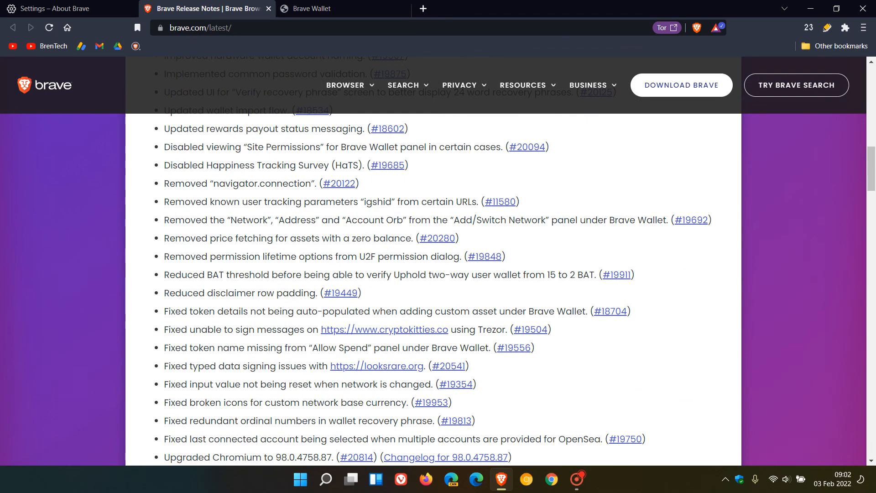
scroll("down", 3)
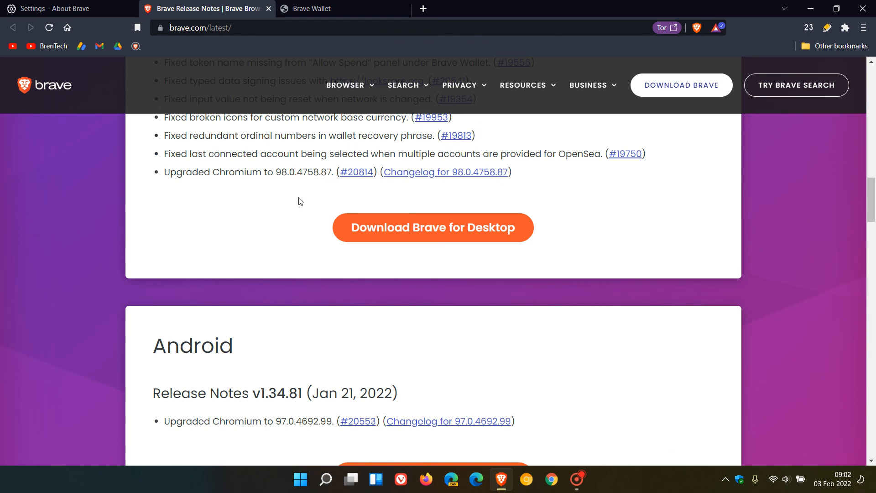